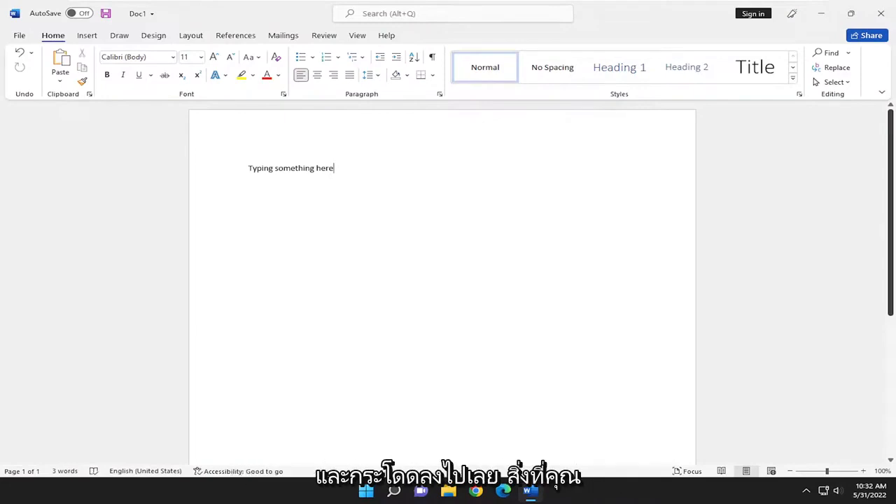
{"action": "mouse_move", "coordinate": [213, 180]}
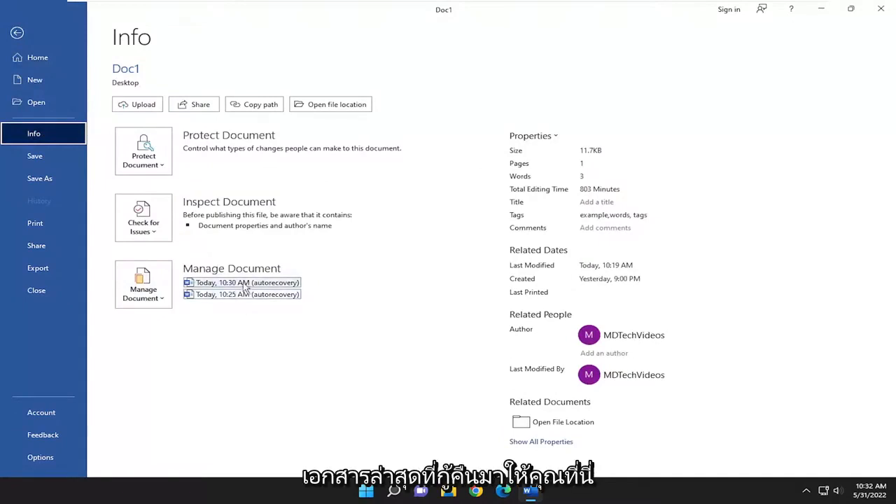
Reopen the 'Today, 10:30 AM (autorecovery)' version of Doc1 from Manage Document.
{"action": "left_click", "coordinate": [246, 282]}
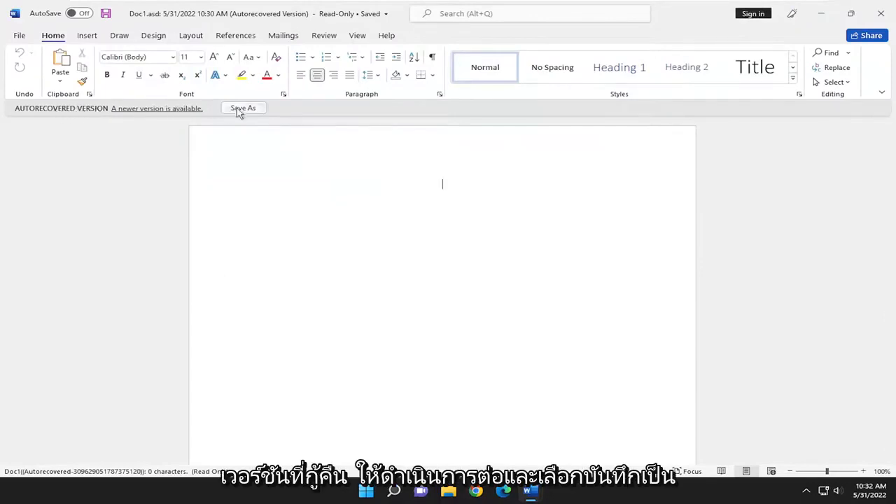
Save the autorecovered version to the Desktop as a regular document named Doc.
{"action": "left_click", "coordinate": [243, 108]}
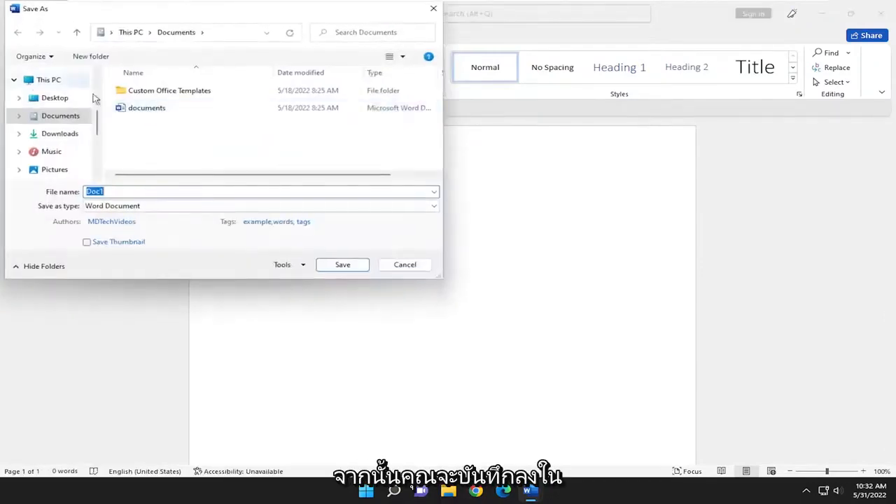
{"action": "left_click", "coordinate": [55, 98]}
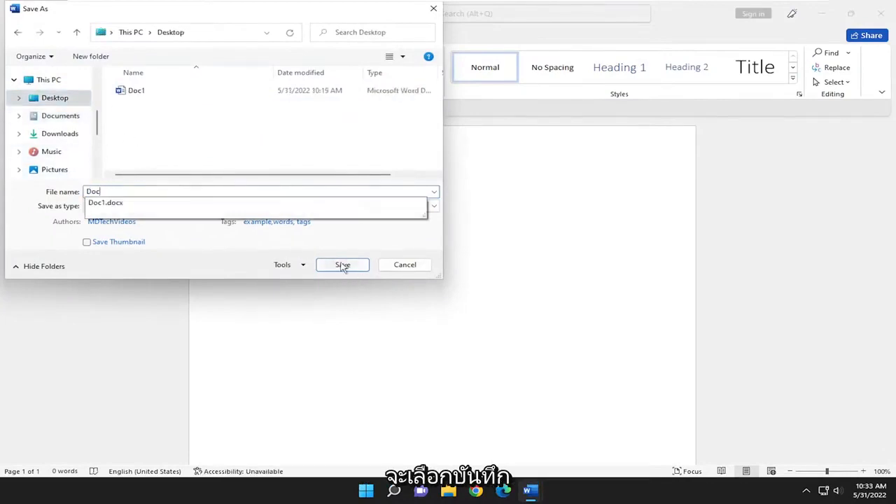
{"action": "left_click", "coordinate": [341, 265]}
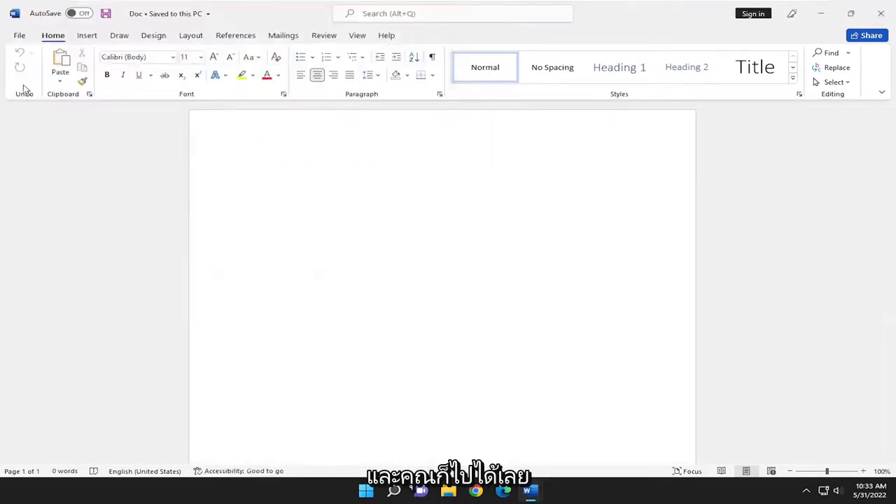